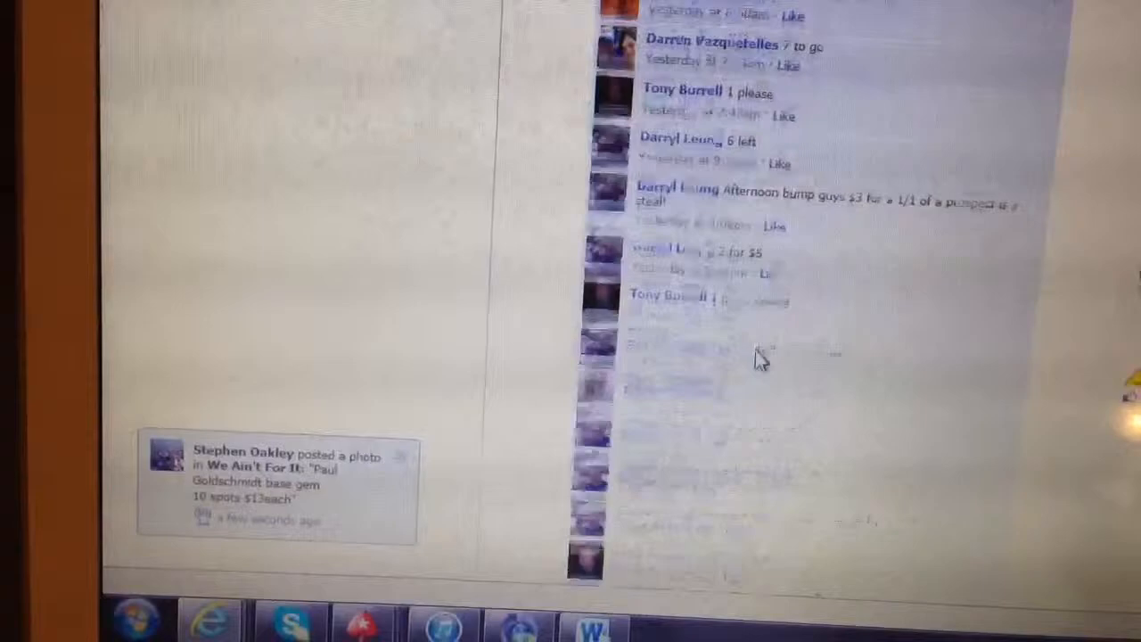
Step: Reveal and select the comment listing the names JESS, DALE, TONY and RYAN
scroll("down", 3)
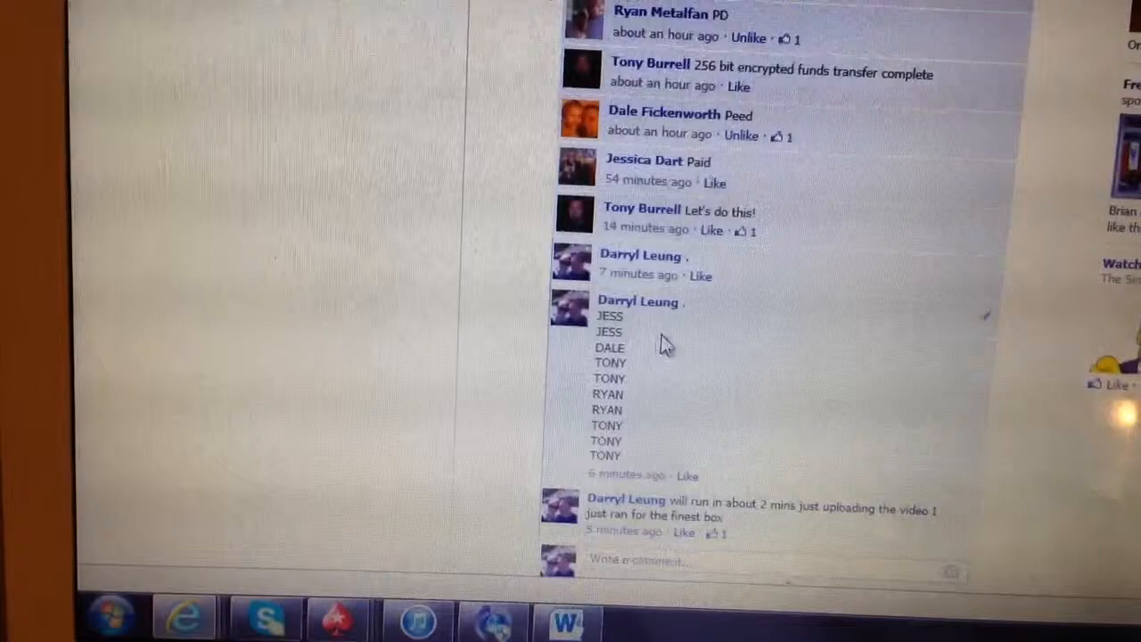
left_click_drag(609, 316, 624, 467)
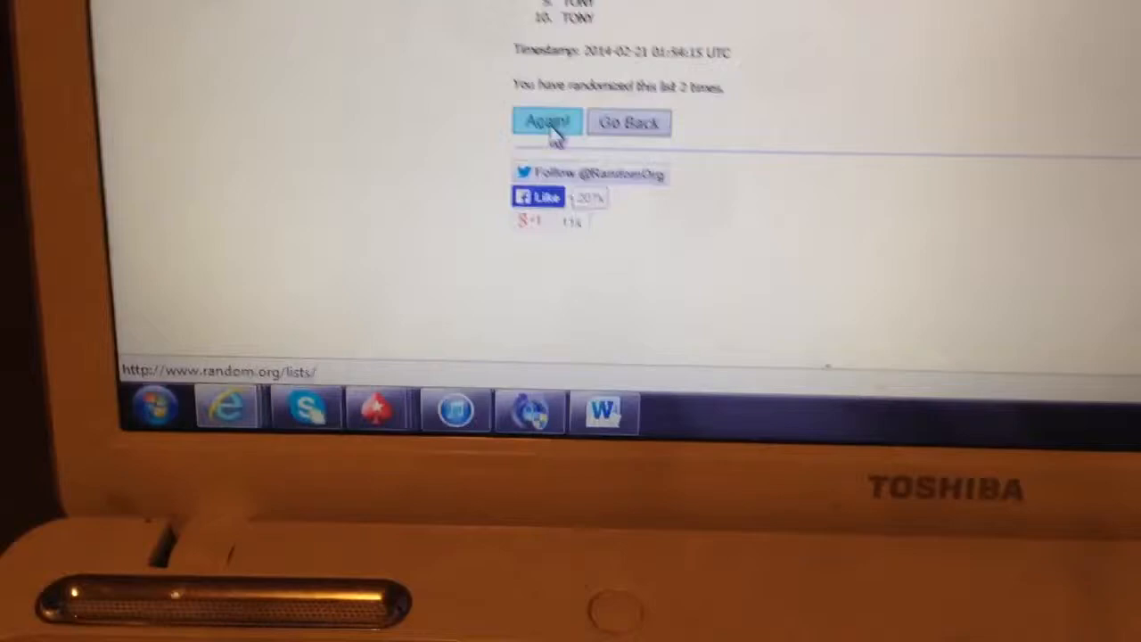
Step: Re-randomize the ten-name list a third time, giving a new order starting with JESS
left_click(546, 122)
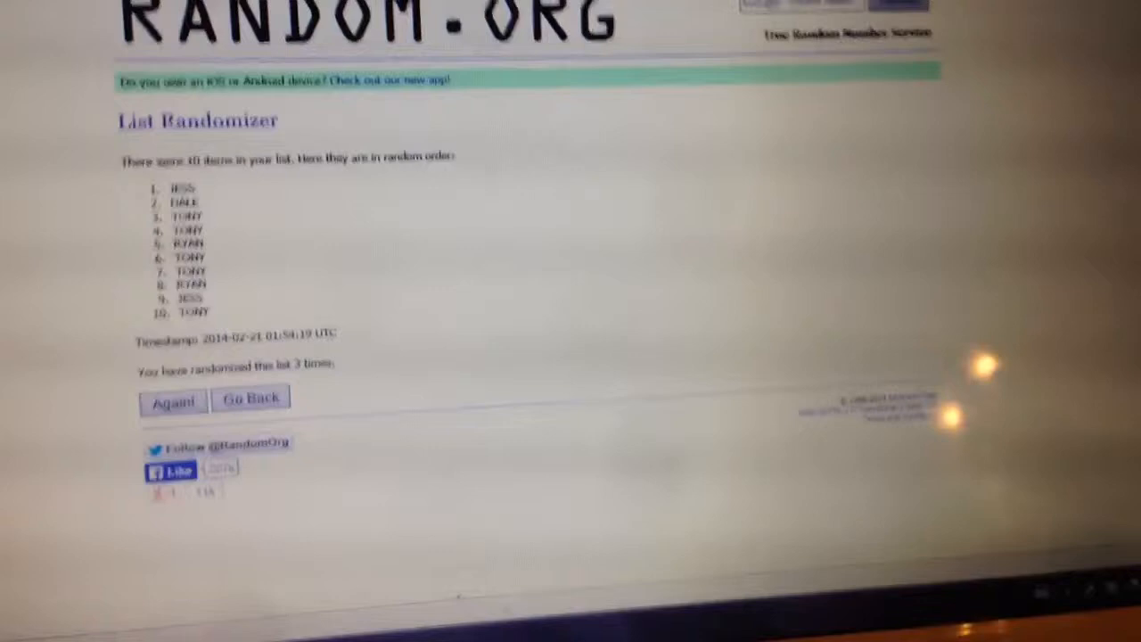